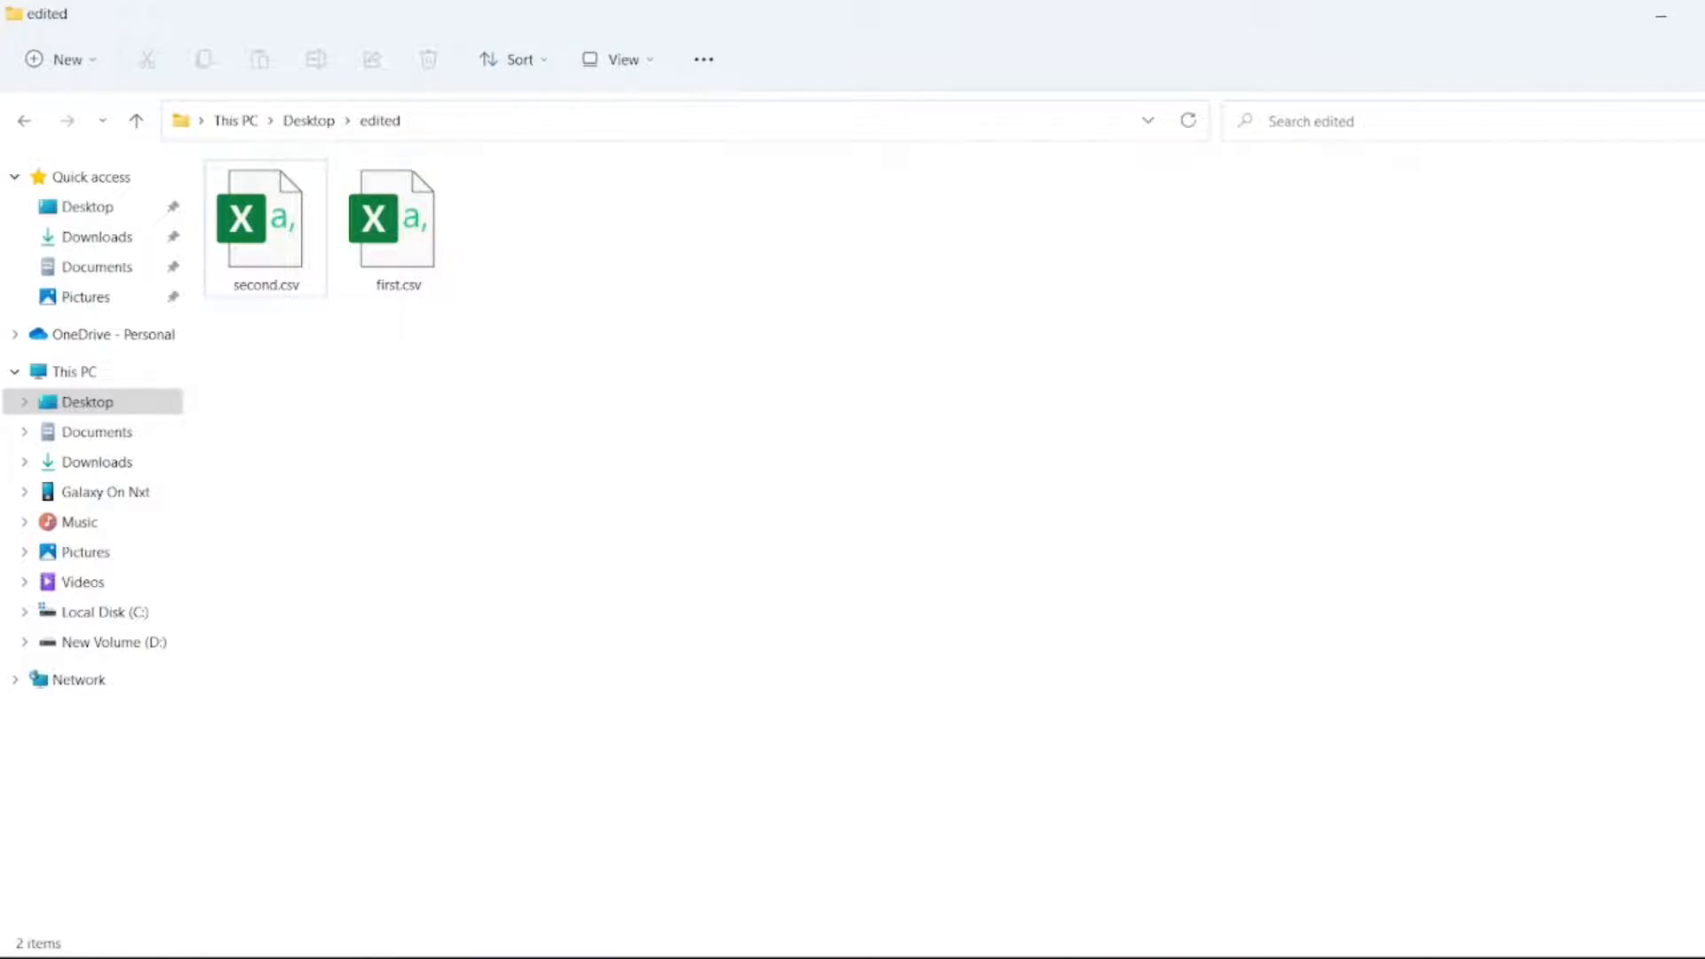
- Preview first.csv, then launch cmd from the edited folder's address bar
double_click(396, 211)
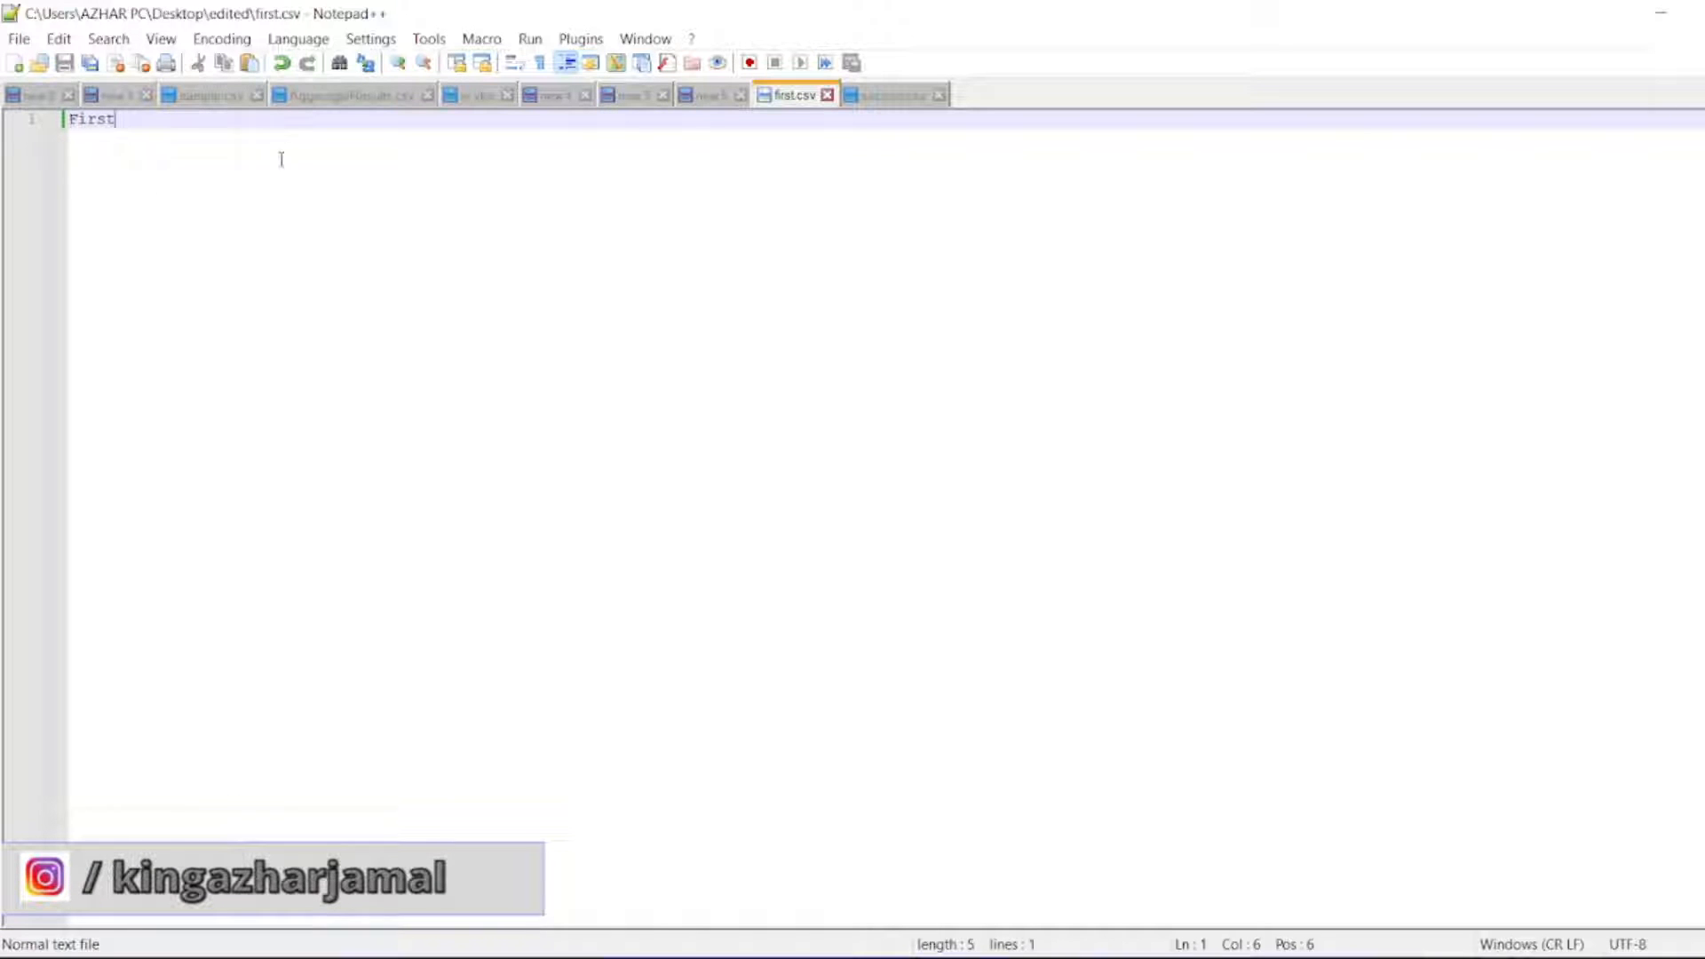
left_click(886, 95)
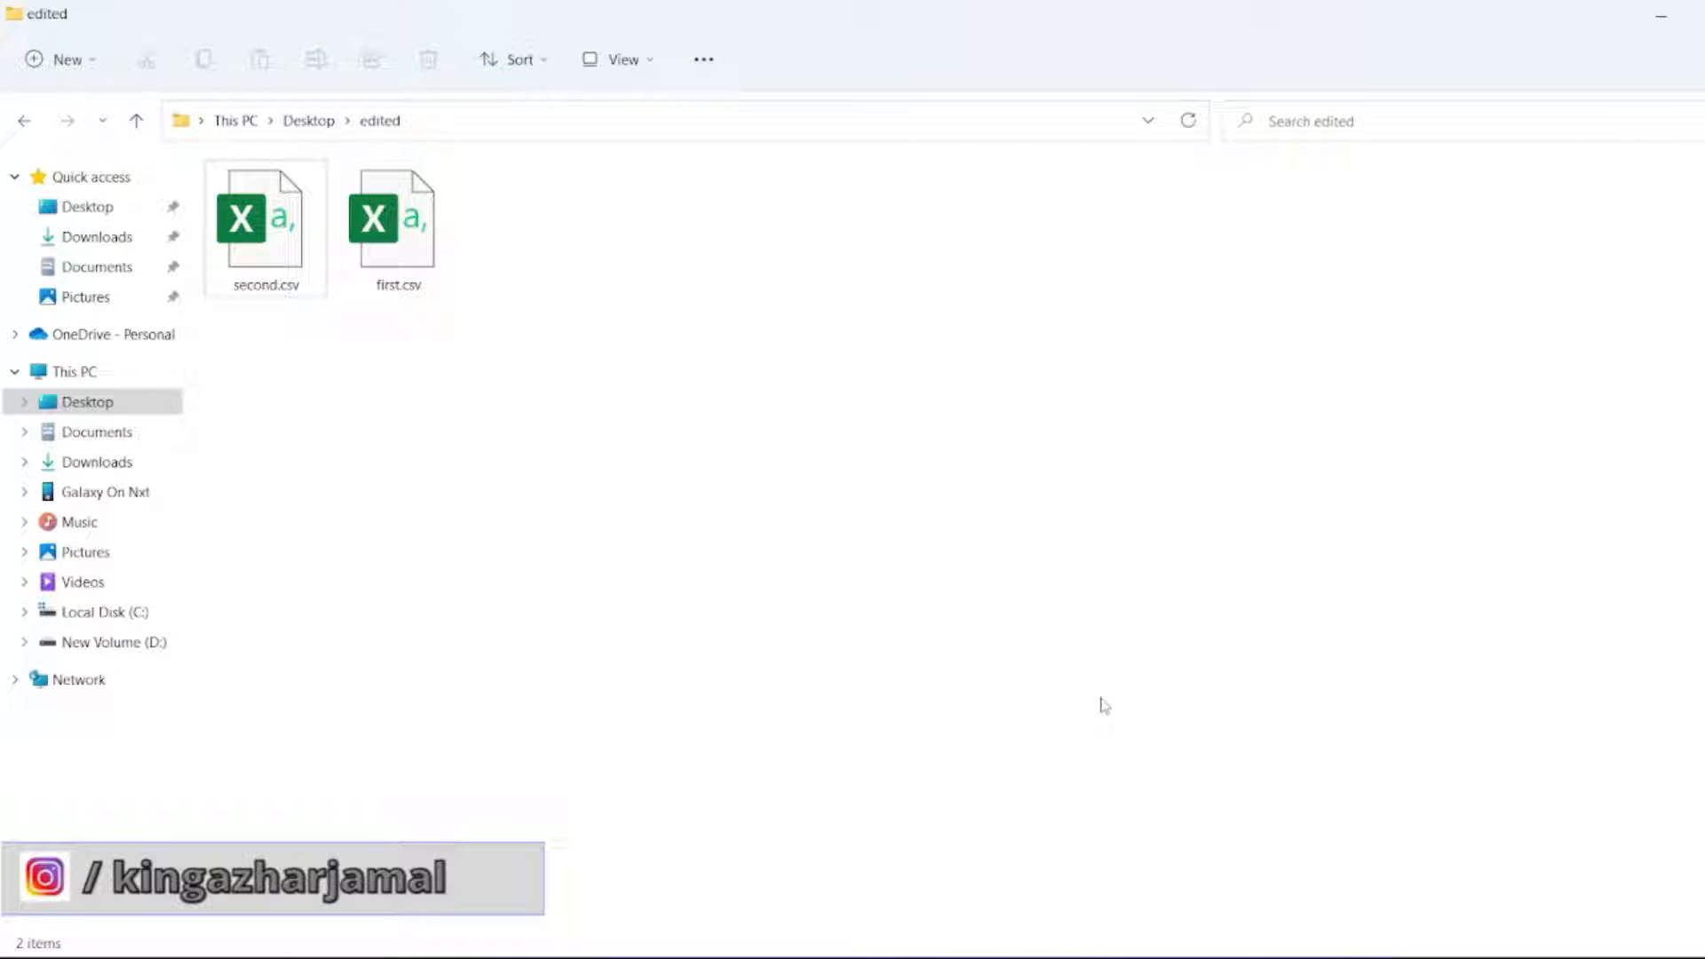
left_click(651, 121)
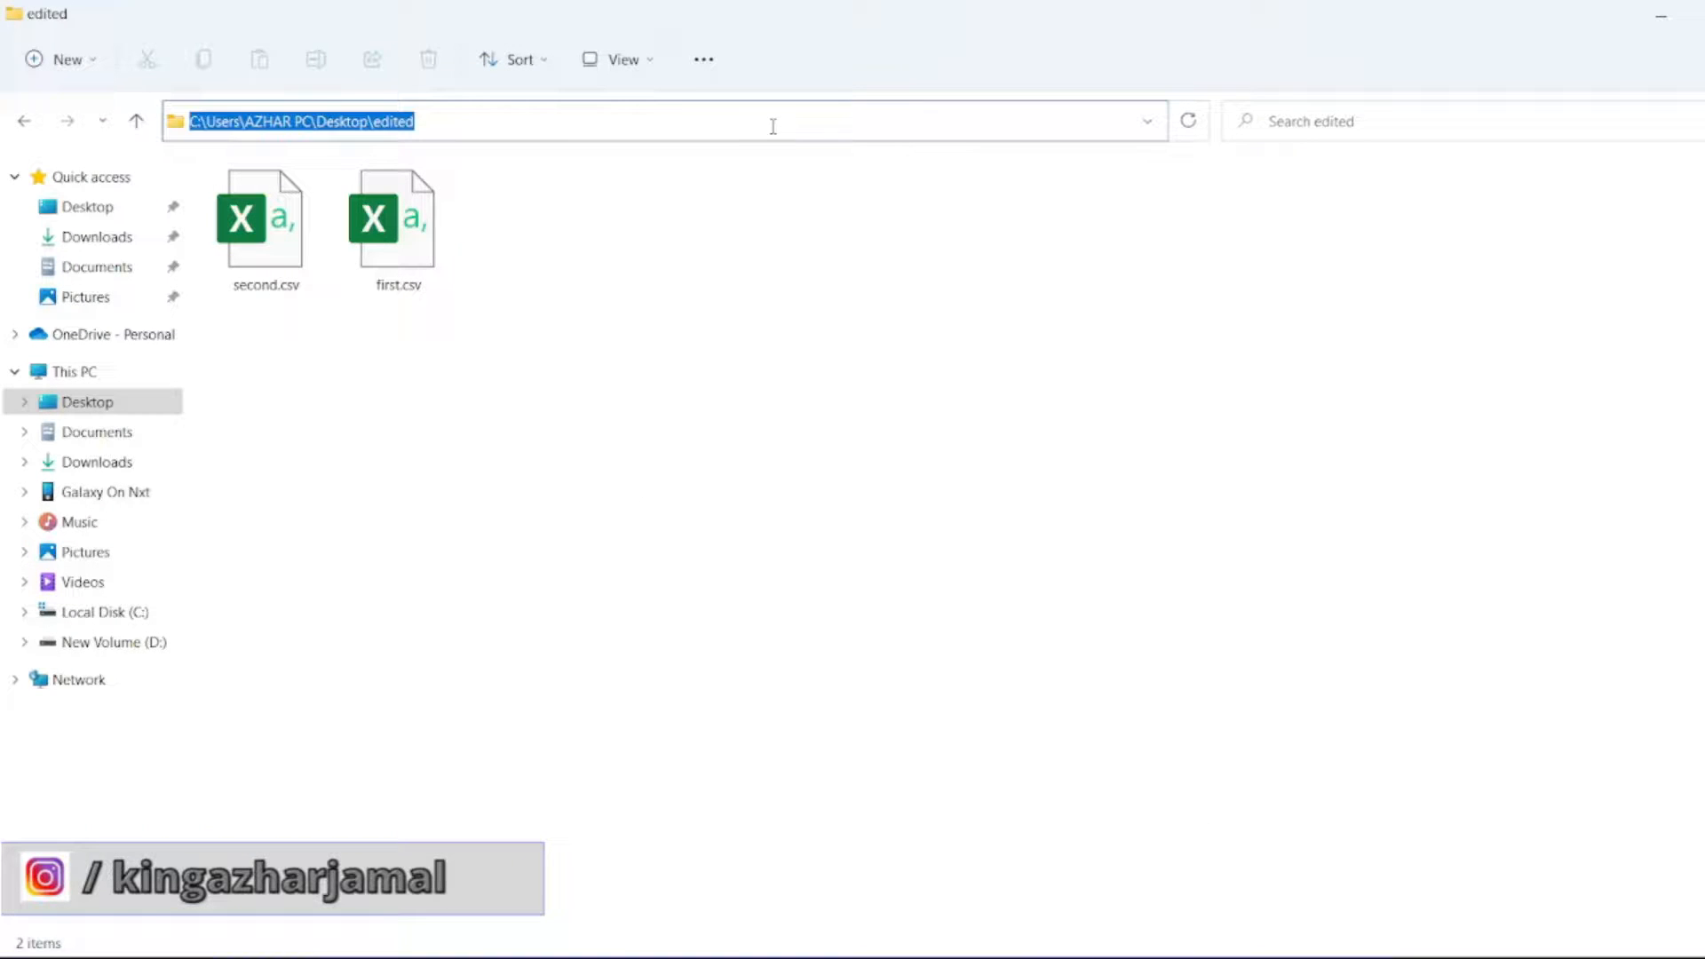
type("cm")
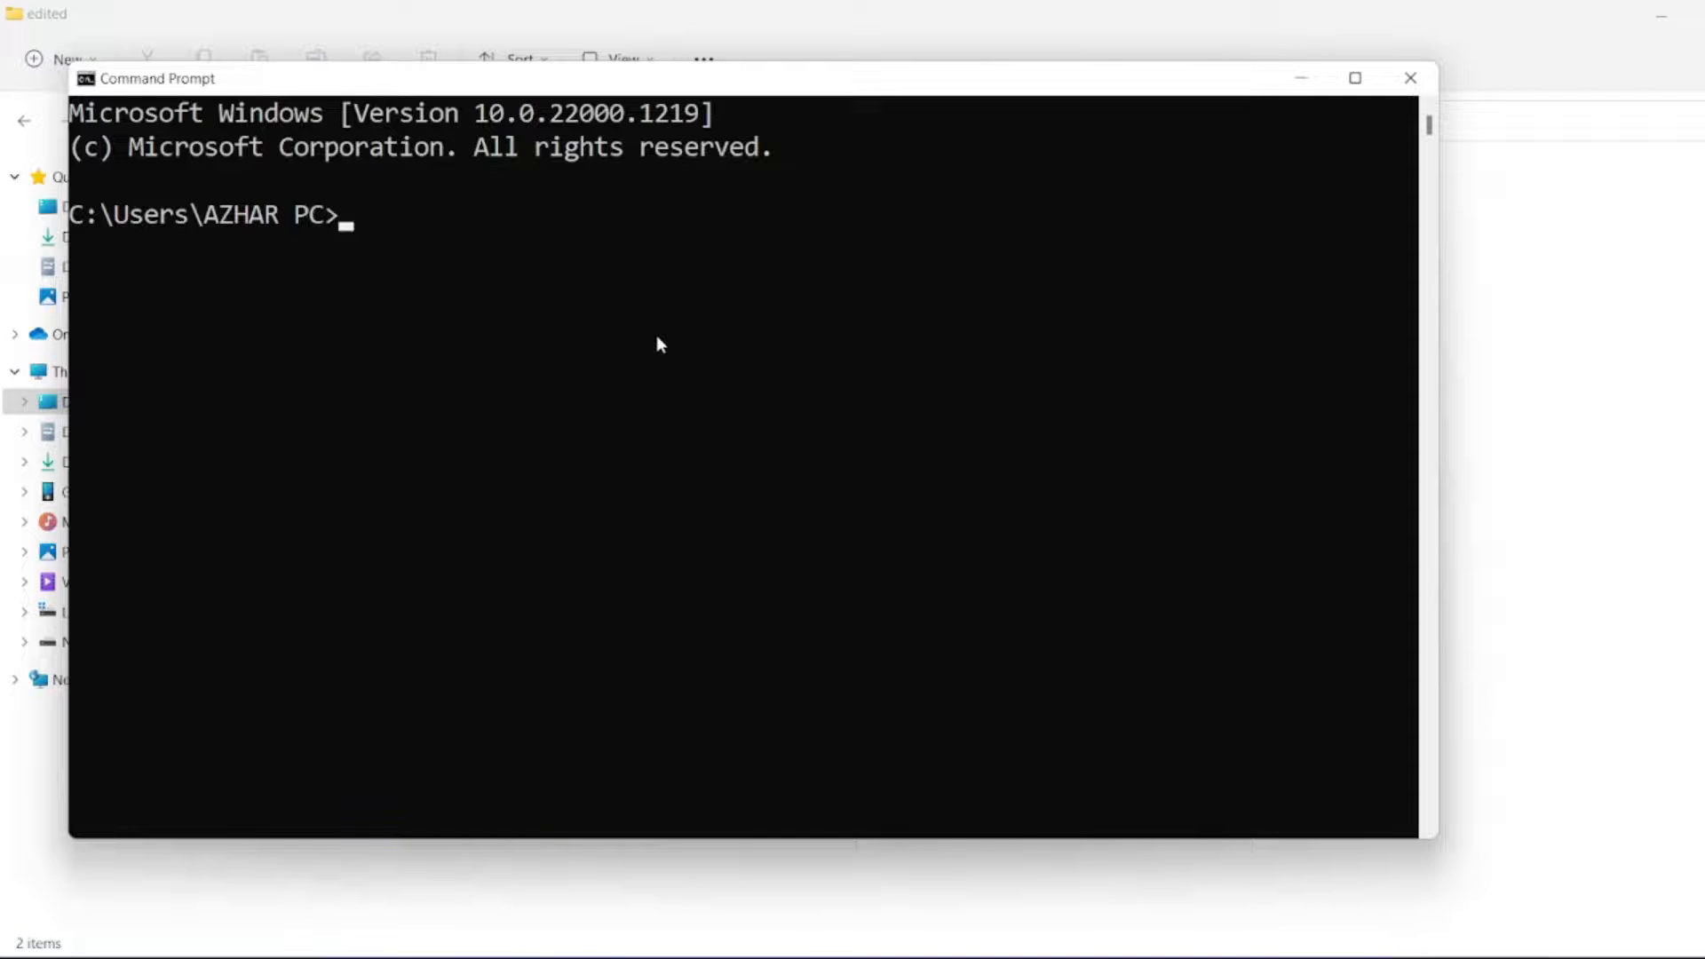
- Change directory to C:\Users\AZHAR PC\Desktop\edited
type("cd C:\\Users\\AZHAR PC\\Desktop\\edited")
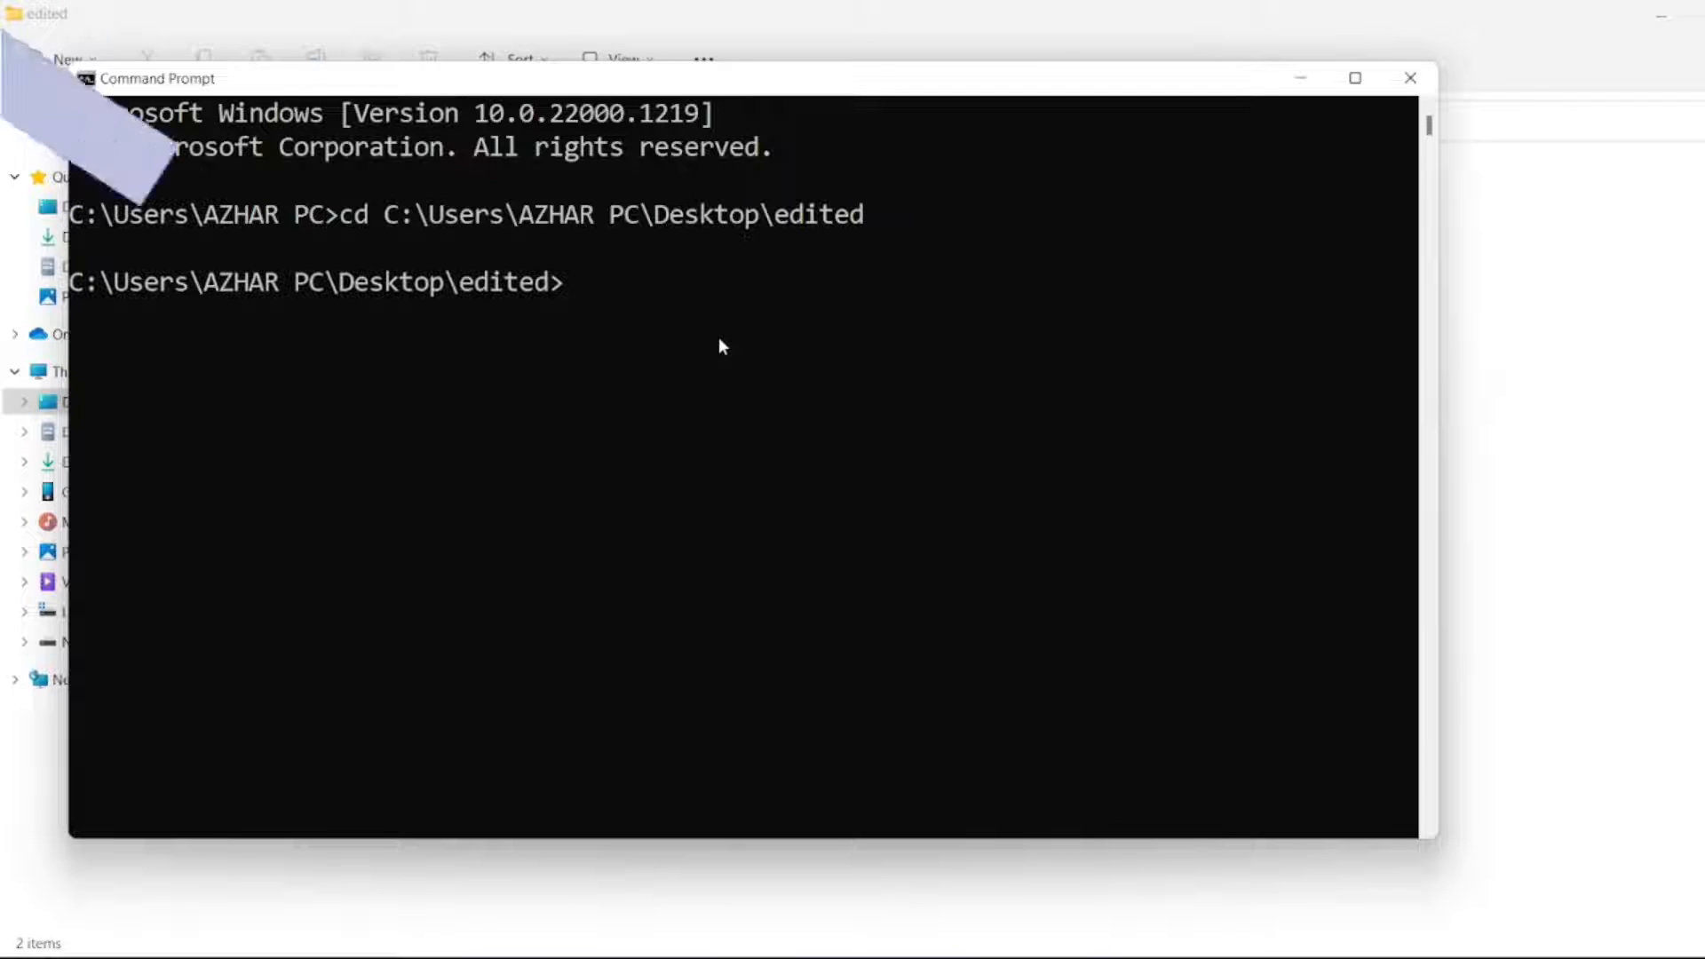
- Run copy *.csv mergedCsv.csv to merge first.csv and second.csv
type("copy *")
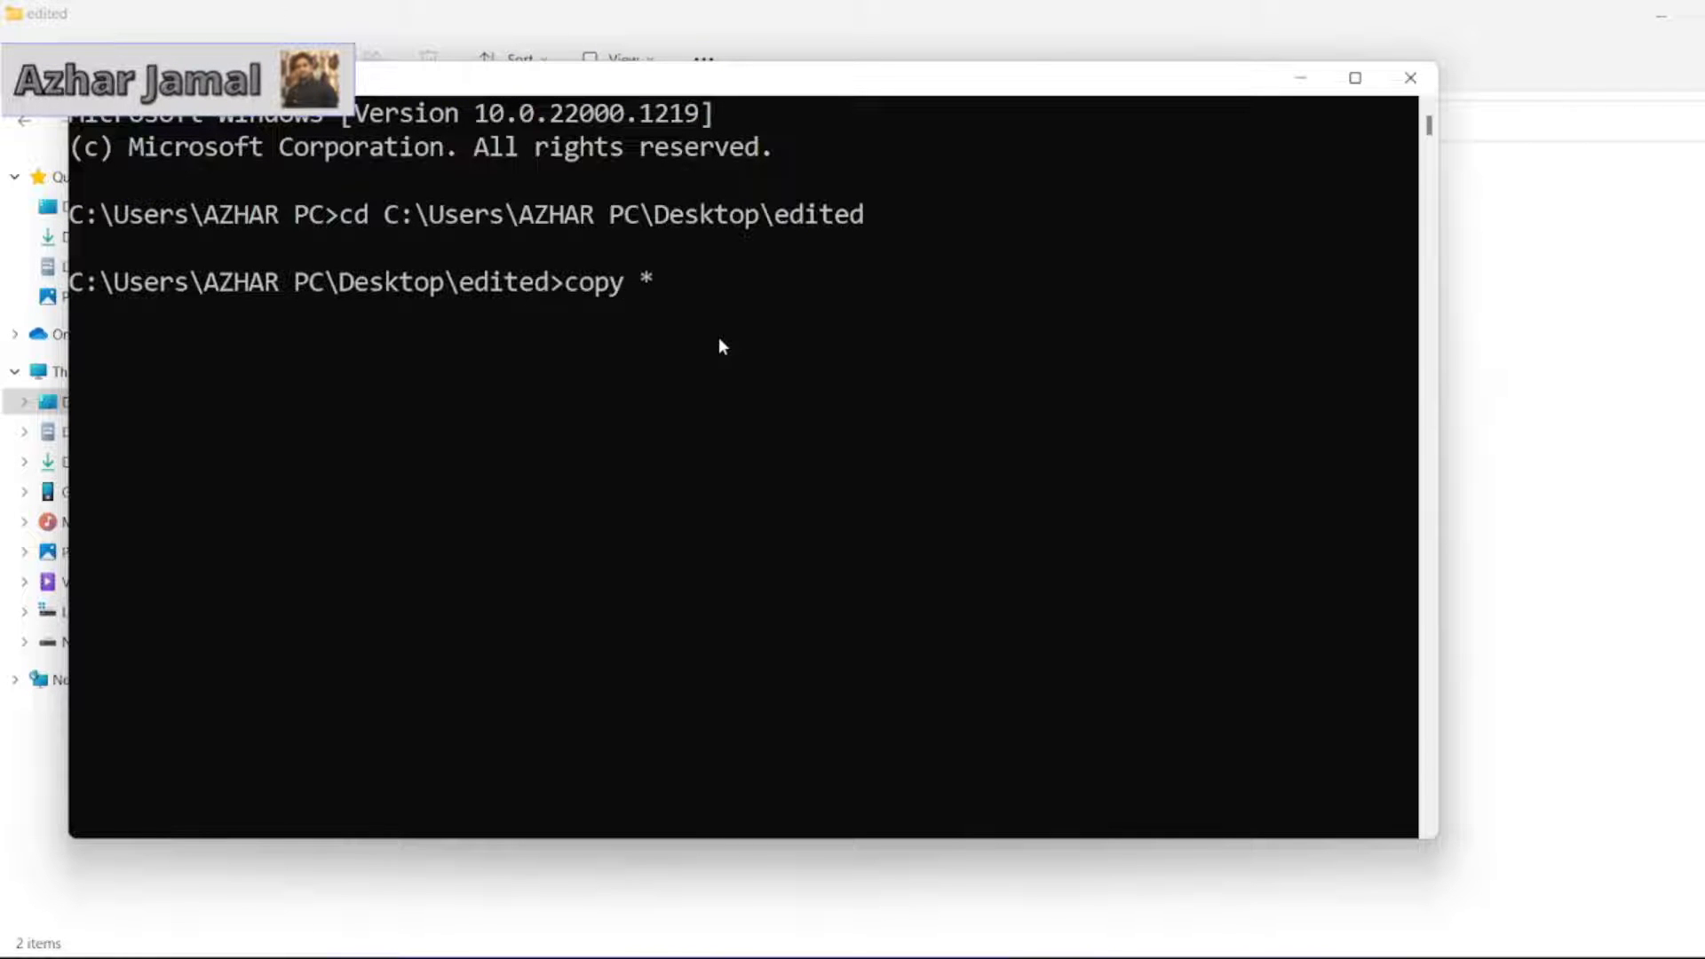
type(".csv")
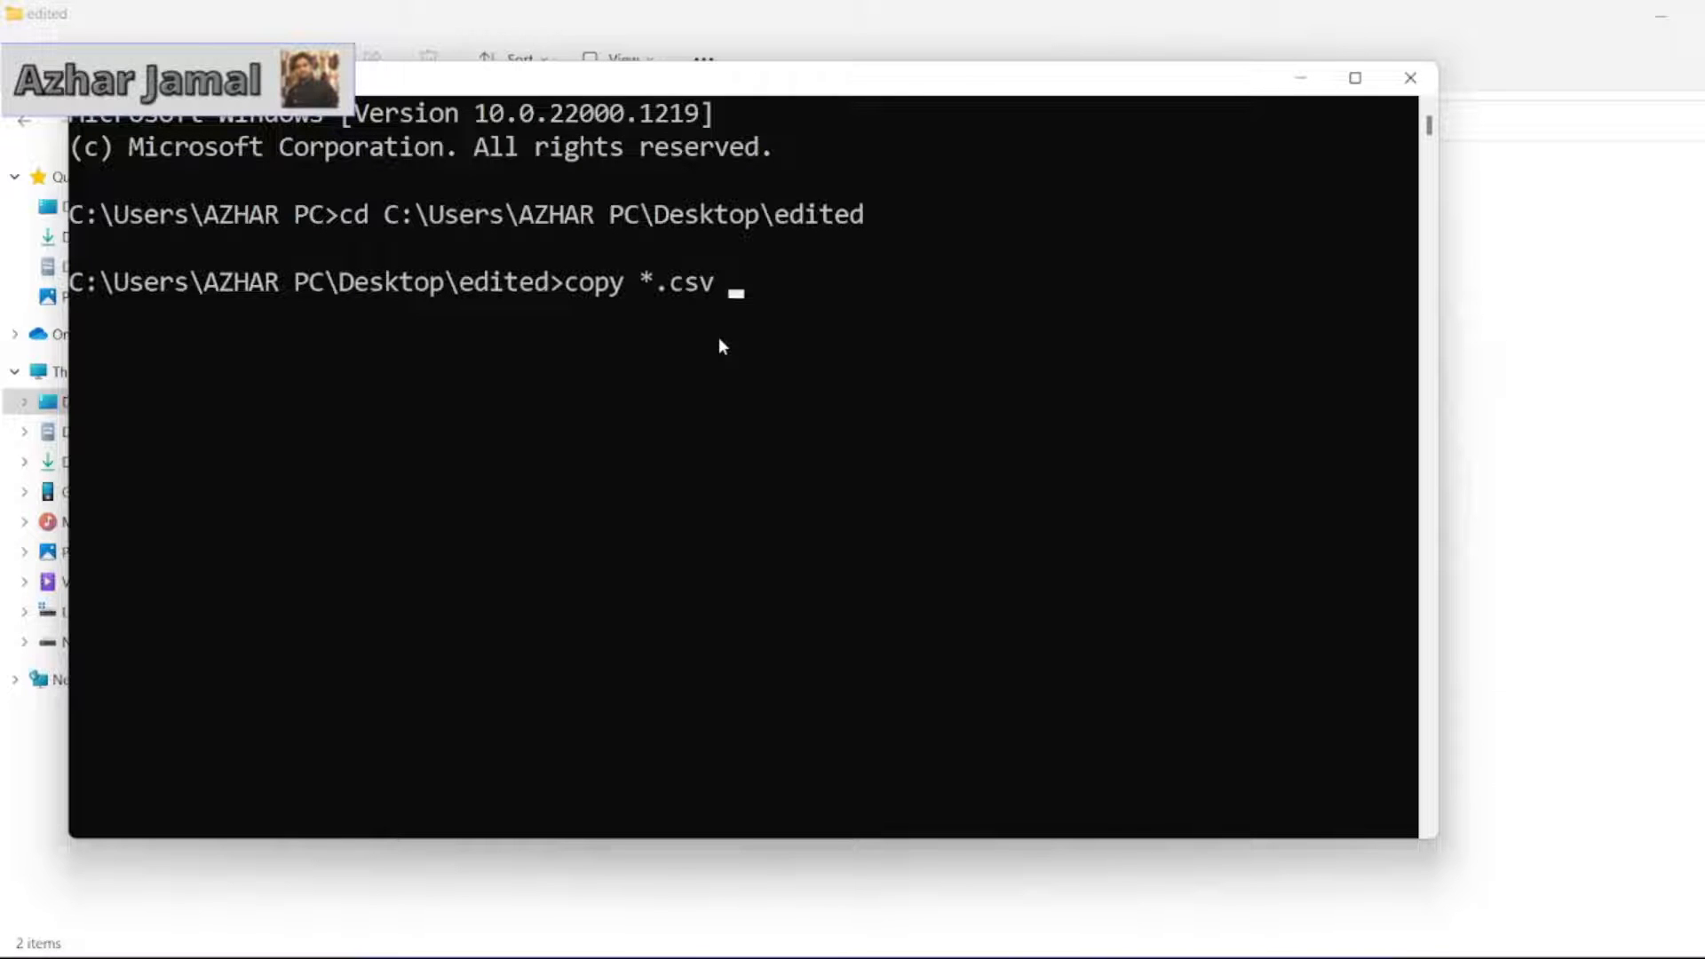
type("merge")
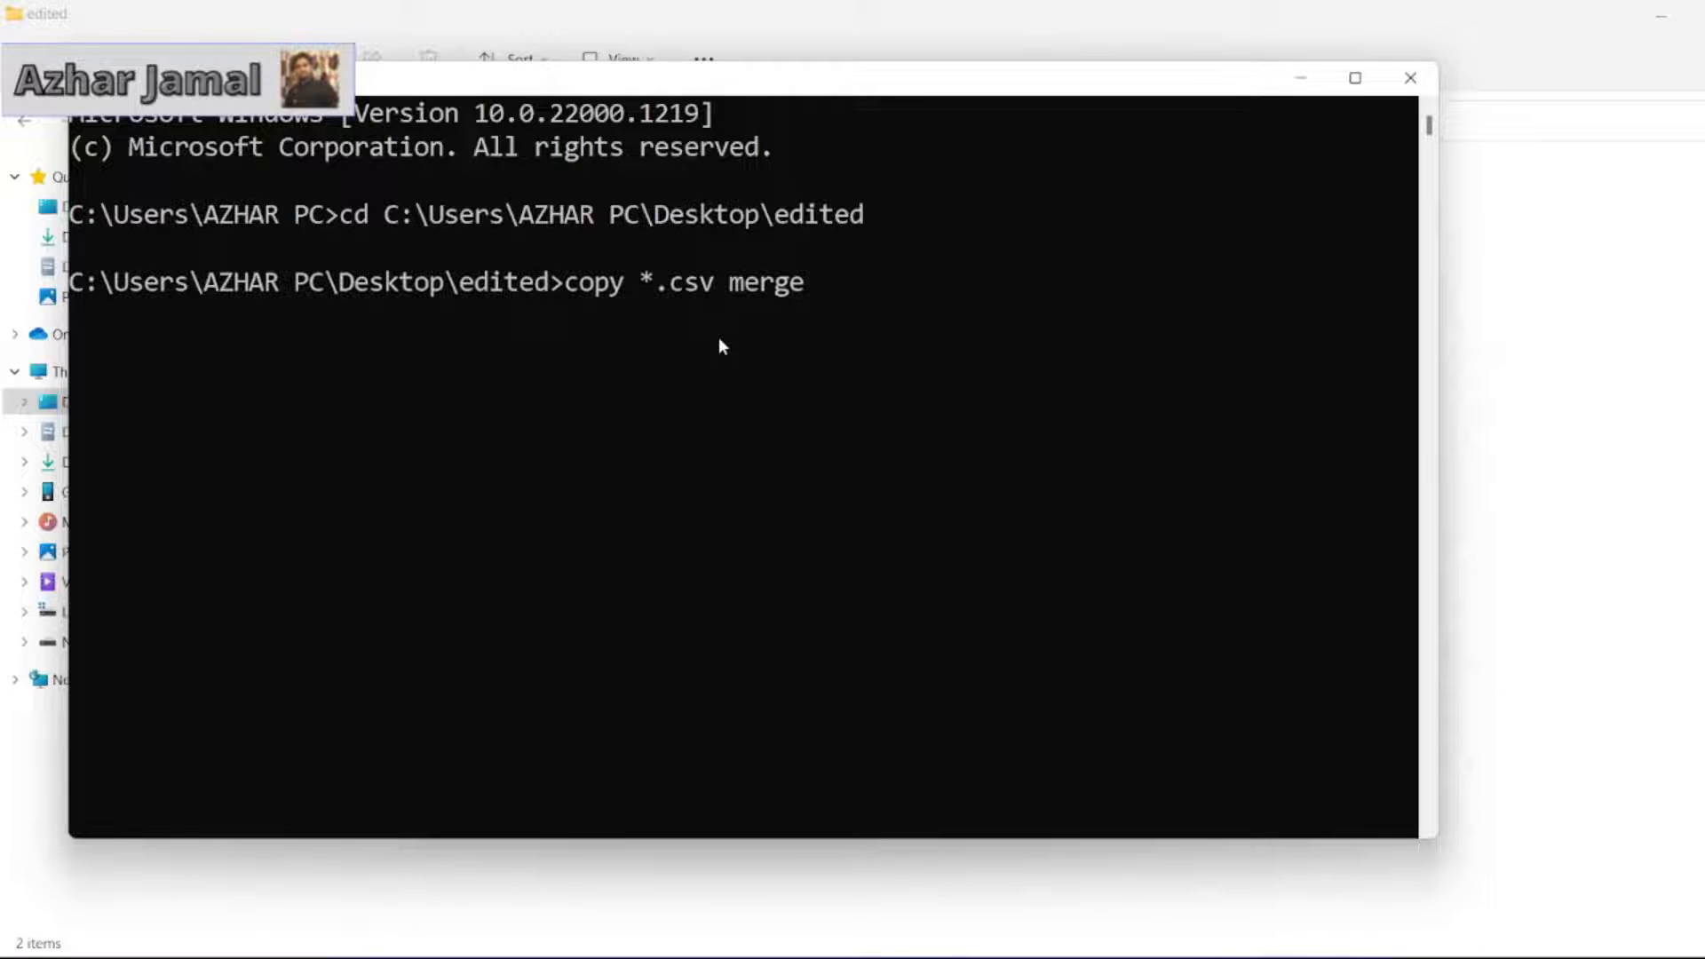
type("dCsv")
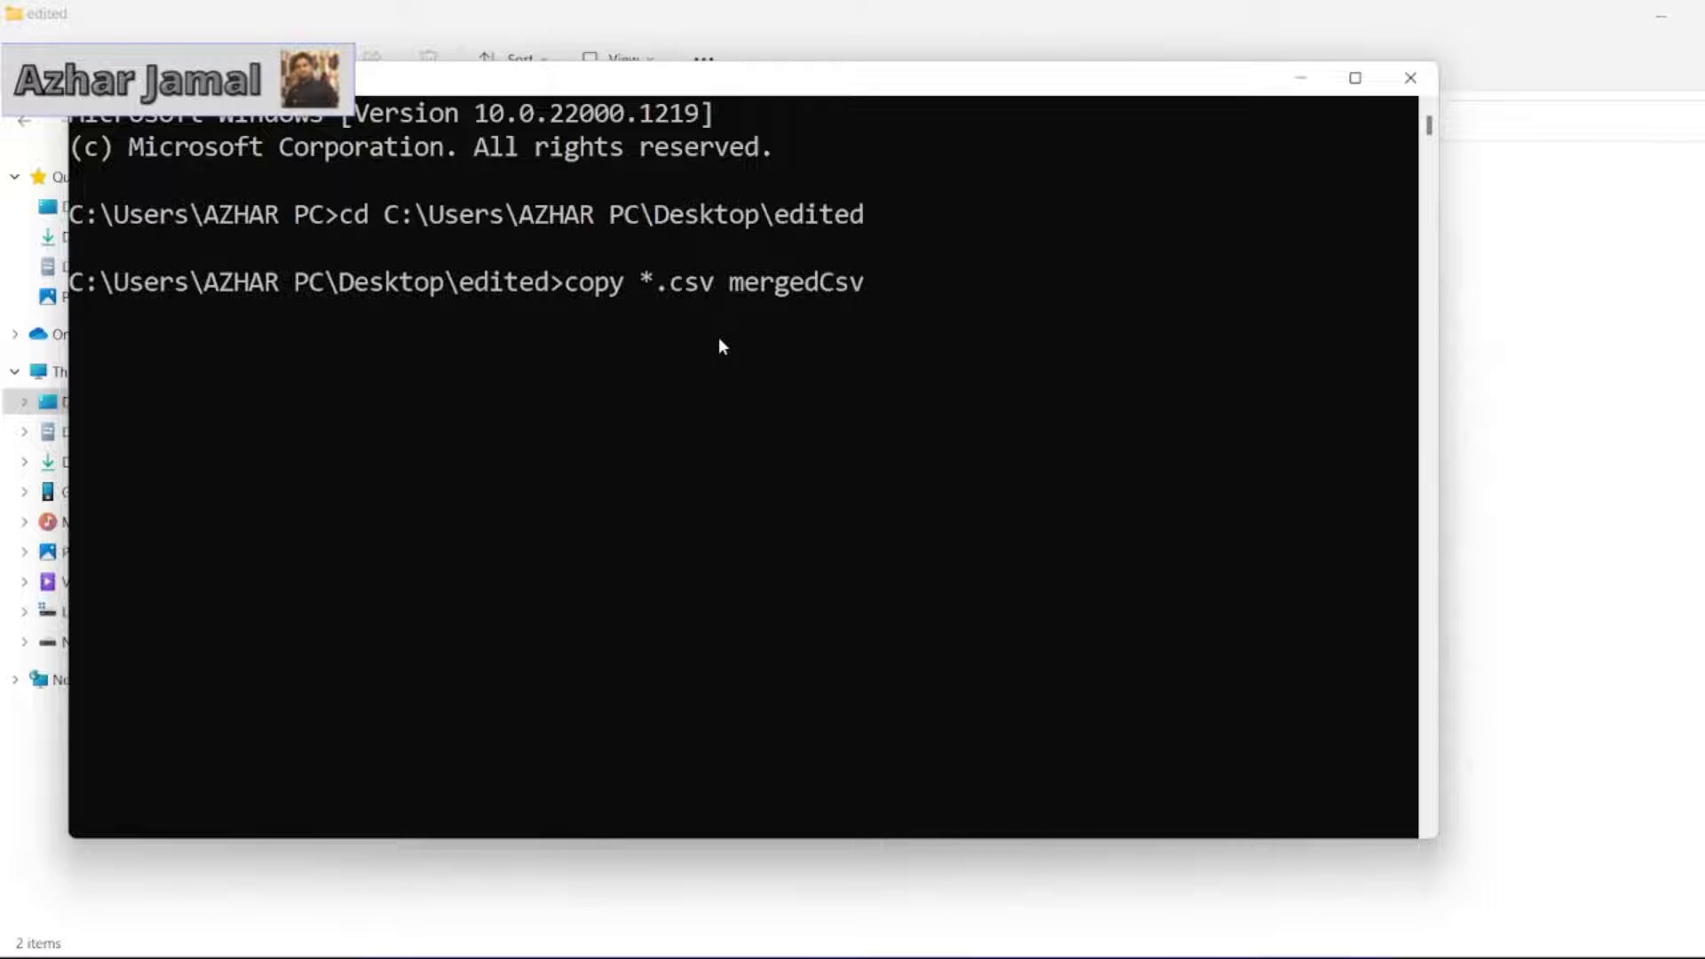
type(".csv")
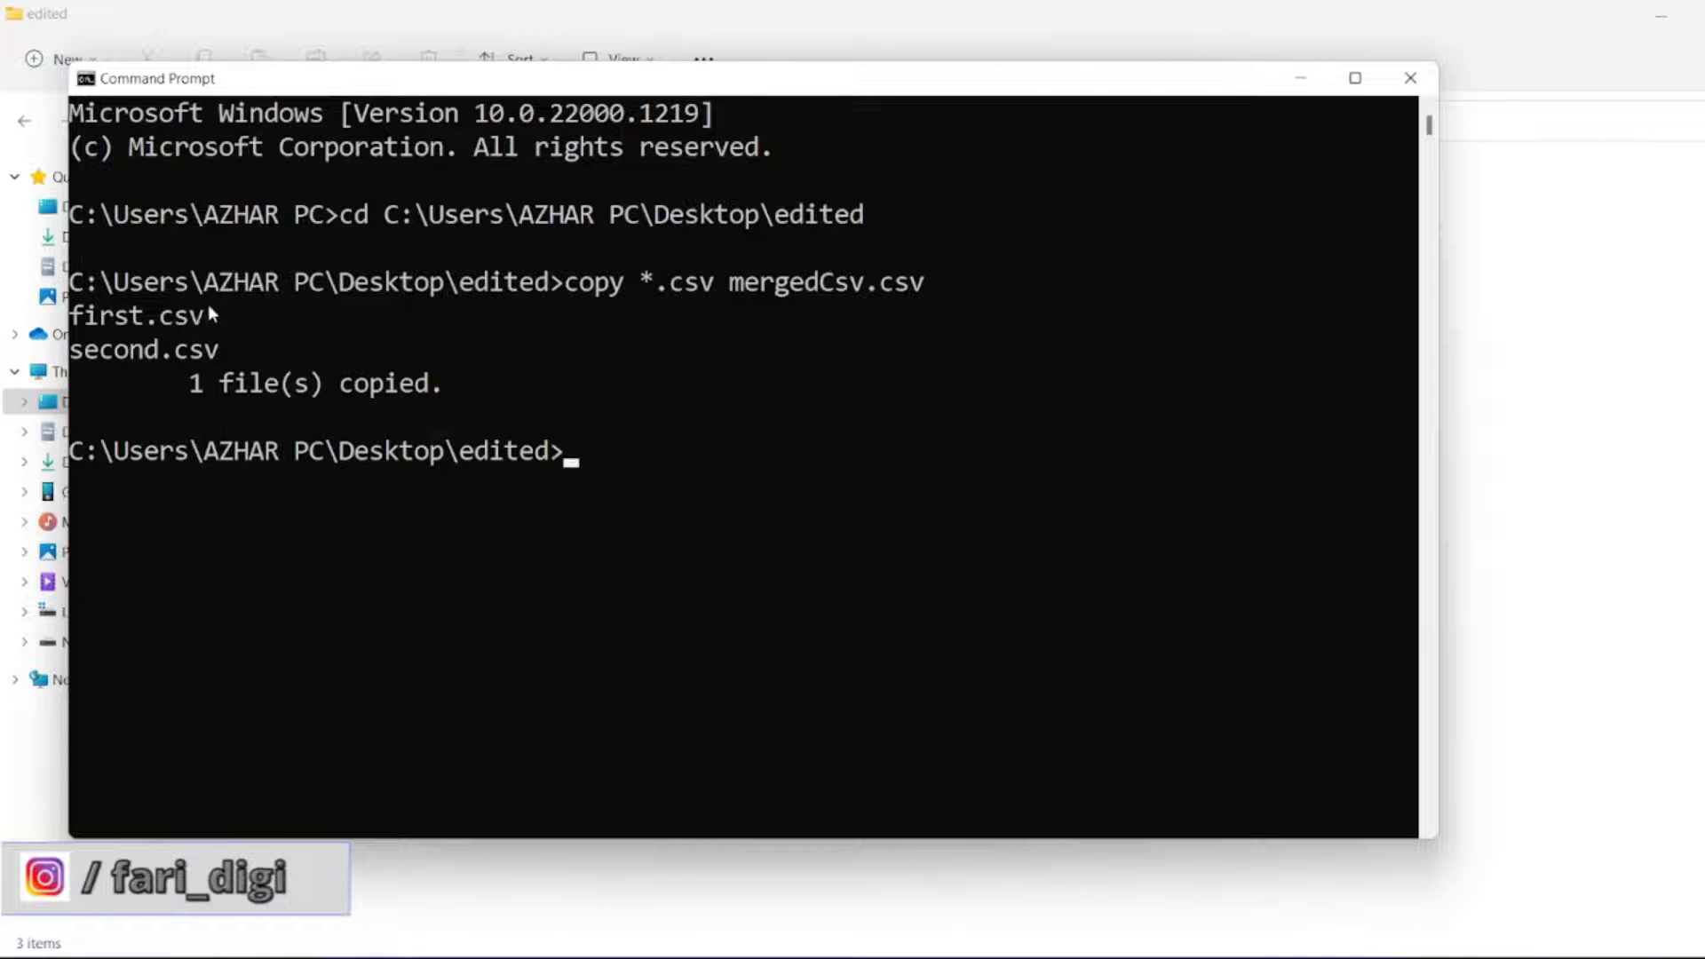
mouse_move(216, 373)
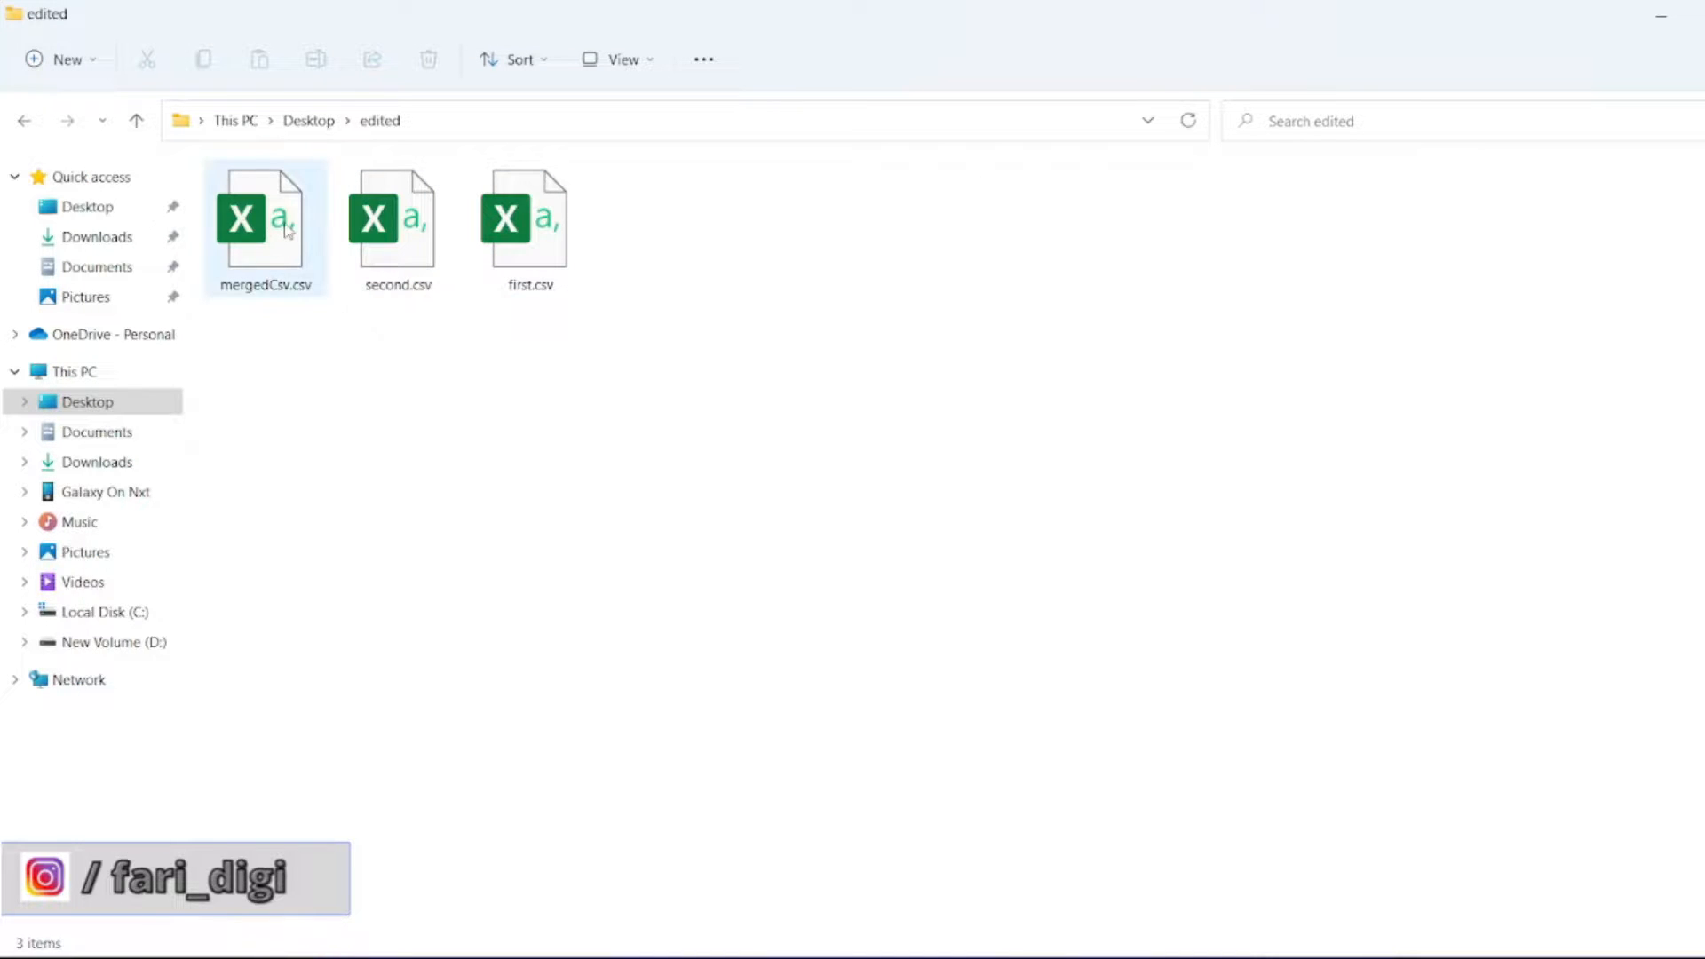
- Show the right-click context menu for the new mergedCsv.csv
right_click(265, 225)
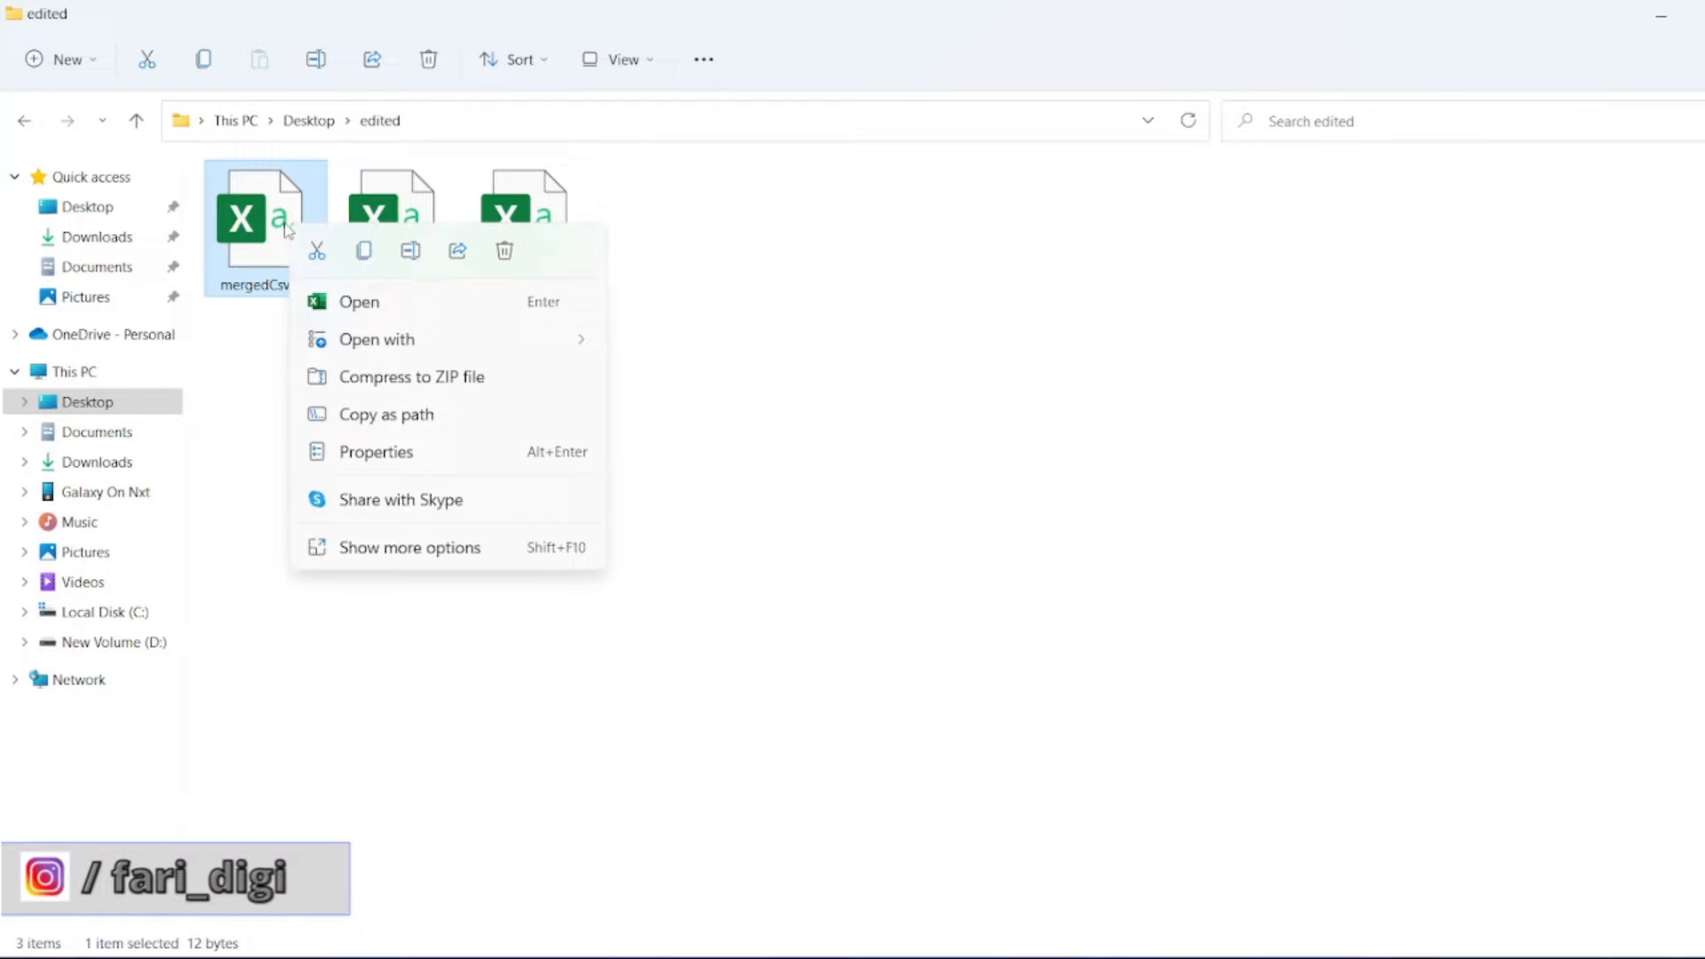